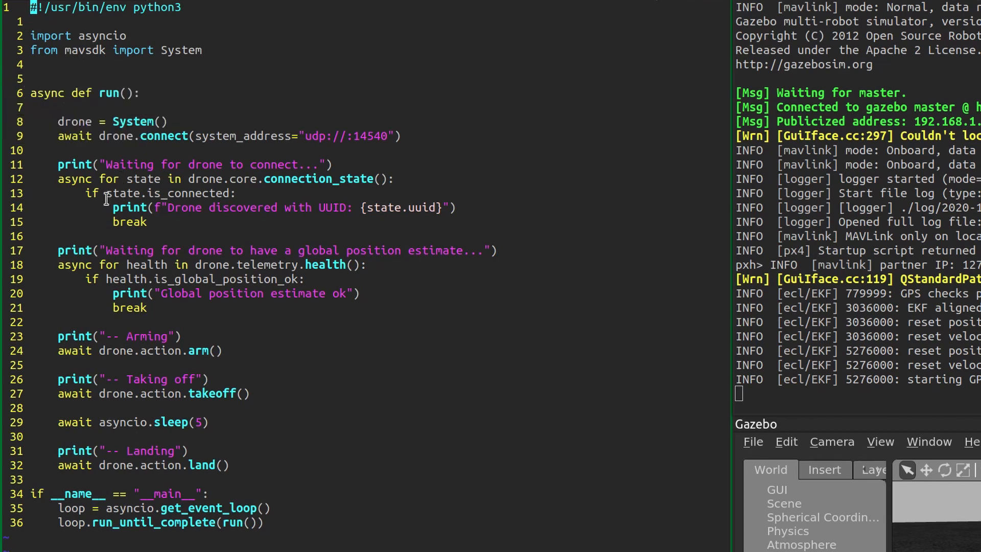
mouse_move(94, 250)
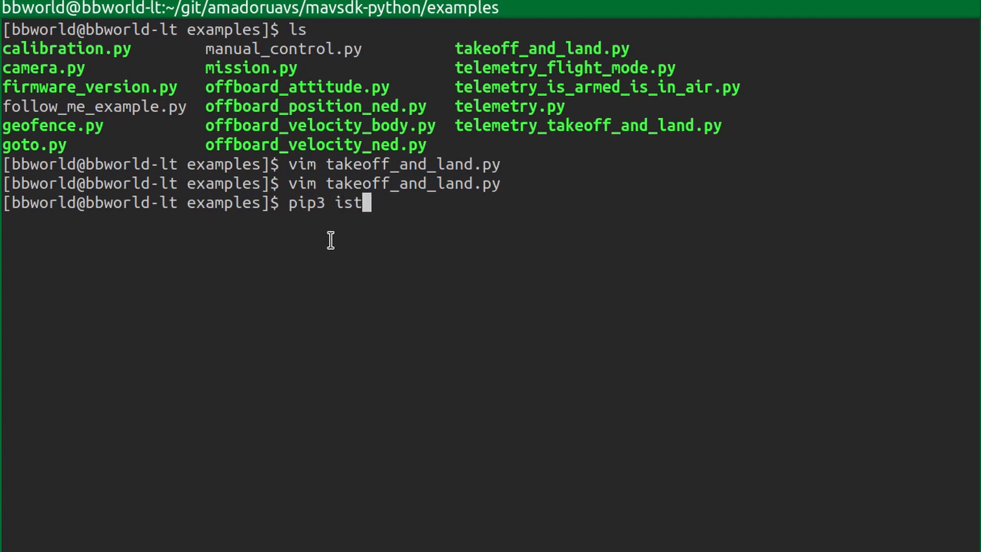
text(nstall mavsdk)
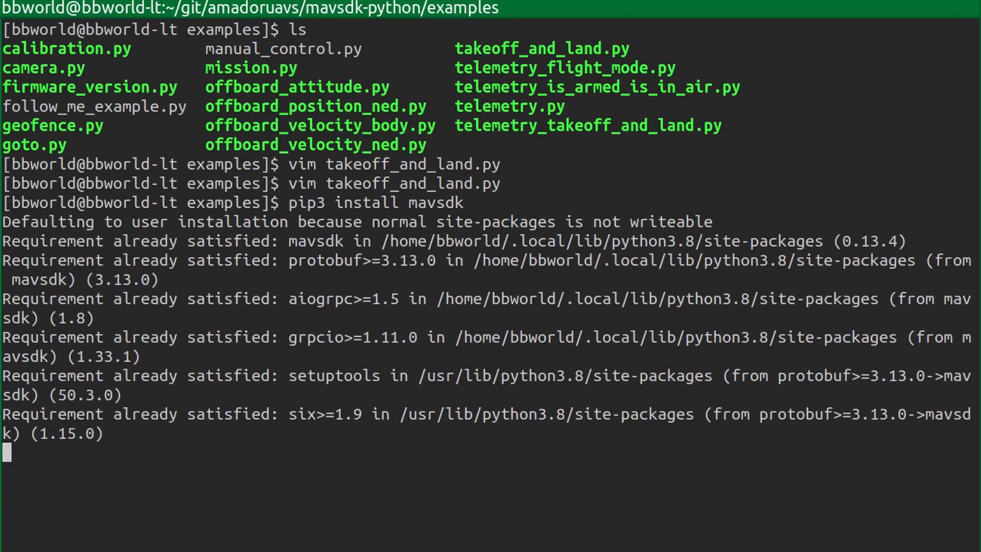
text(ls)
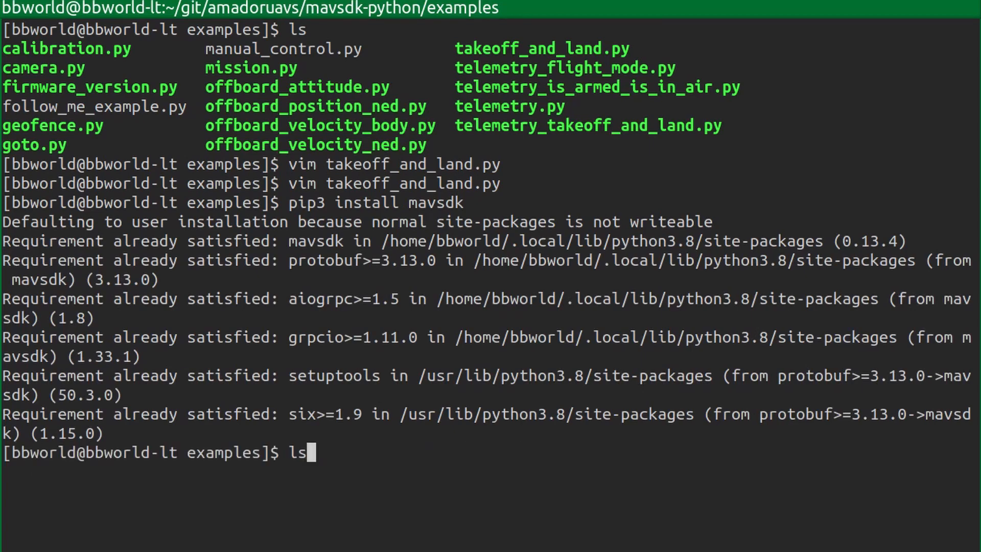